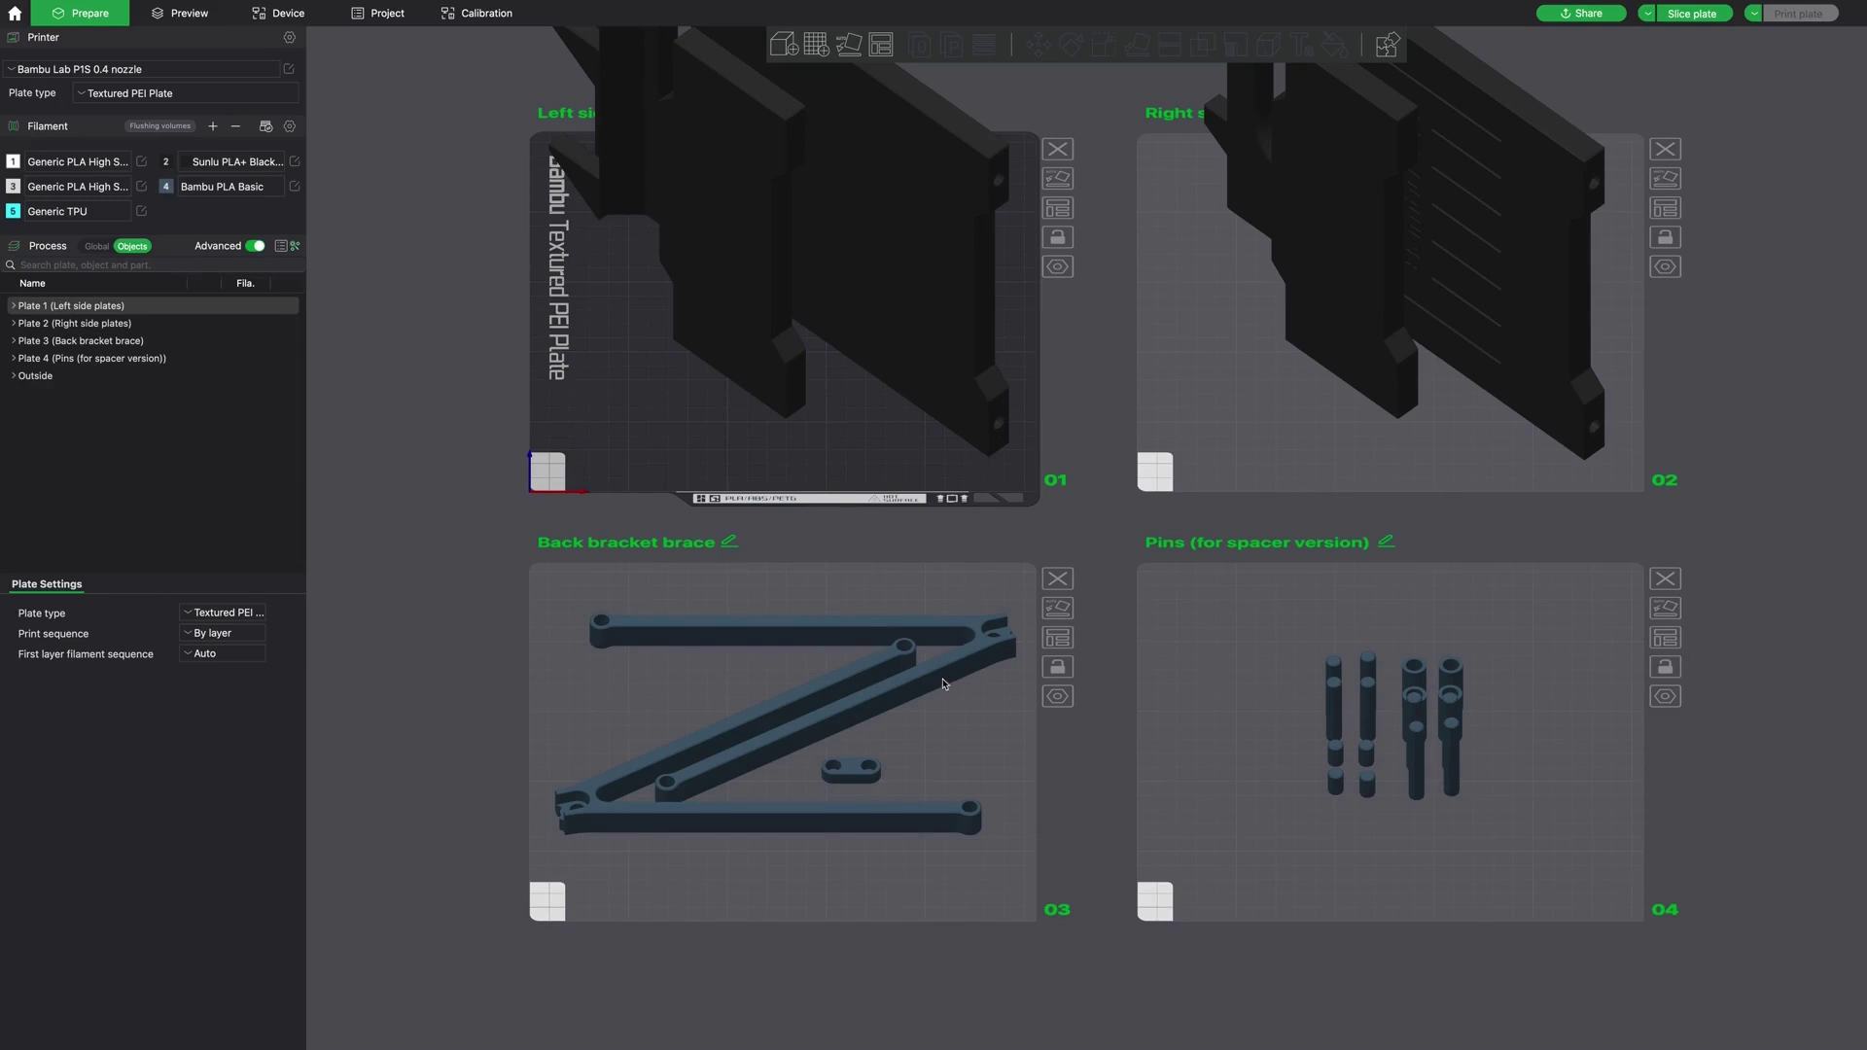
- Make Plate 3 (Back bracket brace) the active plate instead of Left side plates
{"action": "left_click", "coordinate": [83, 340]}
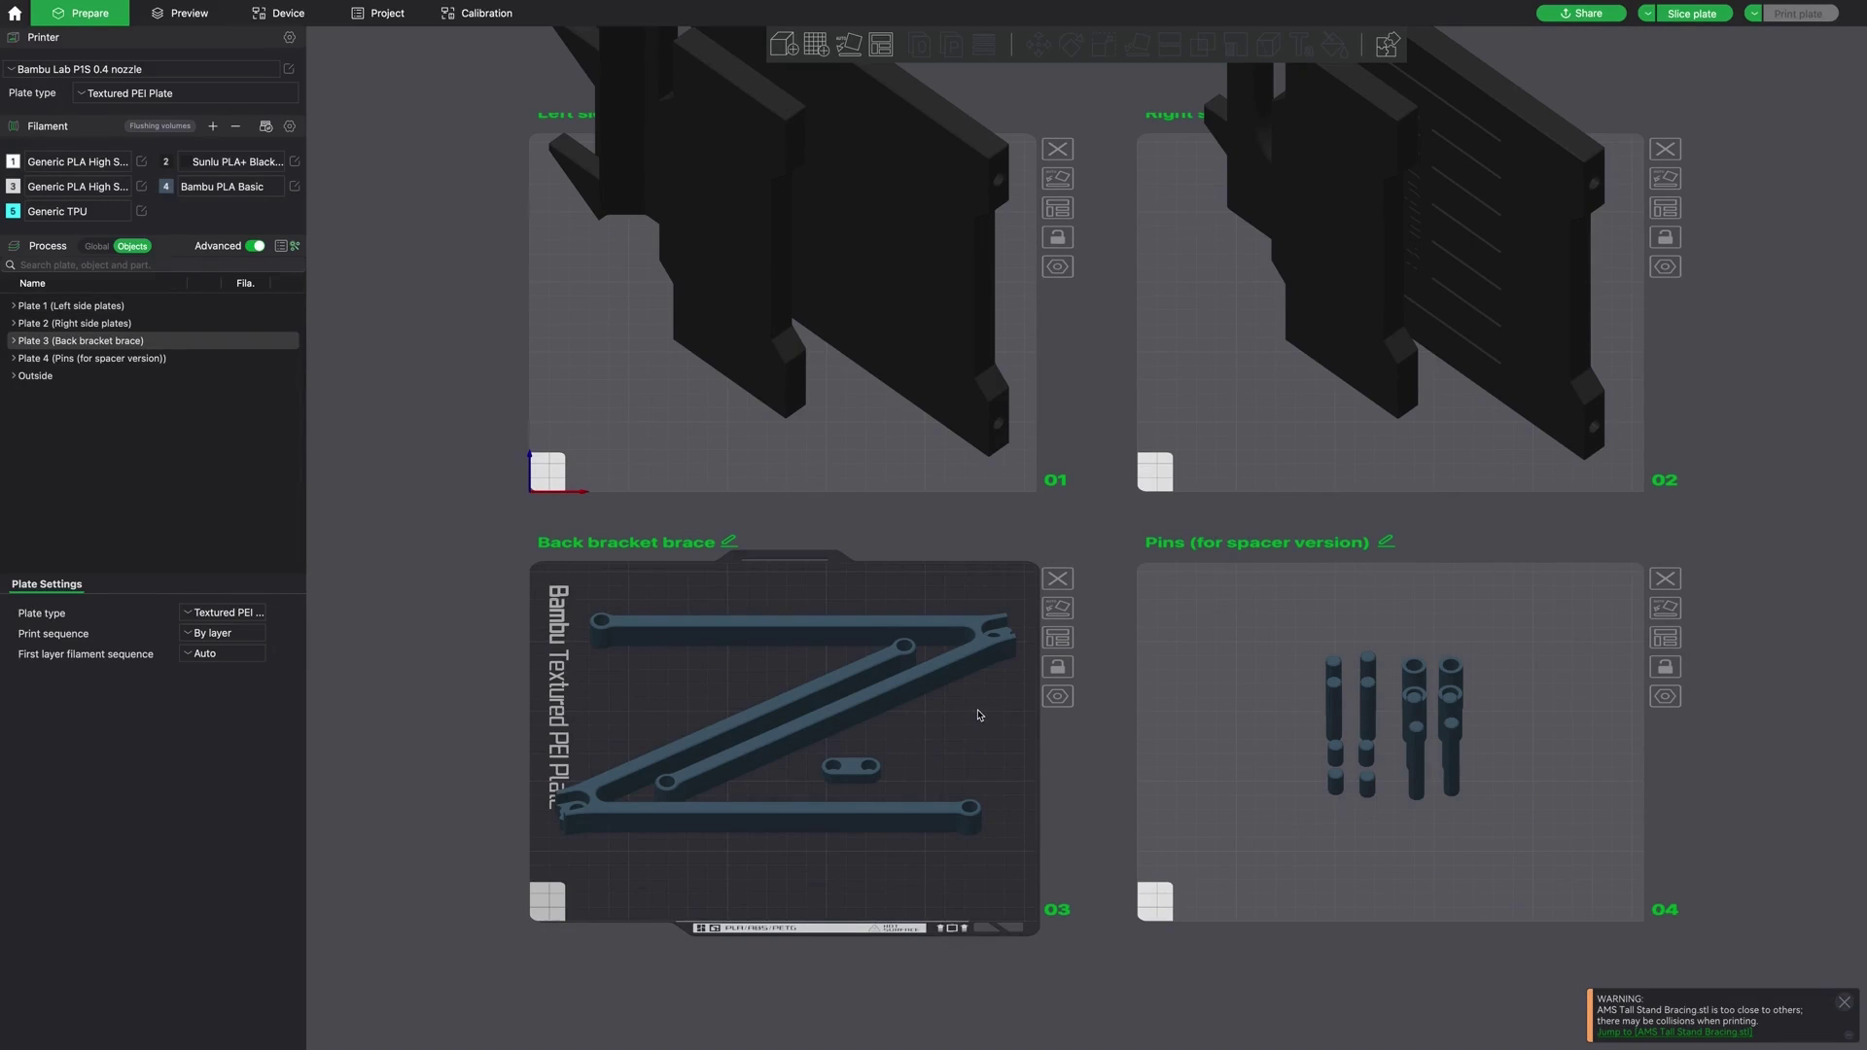